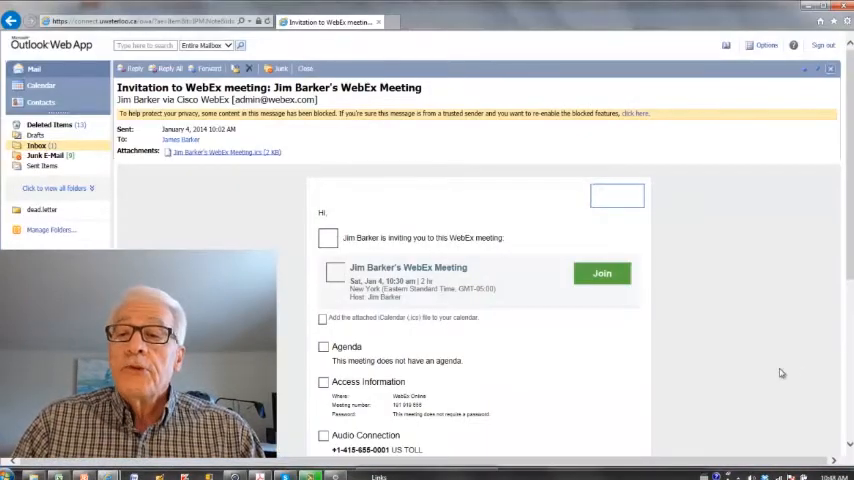
{"action": "mouse_move", "coordinate": [812, 346]}
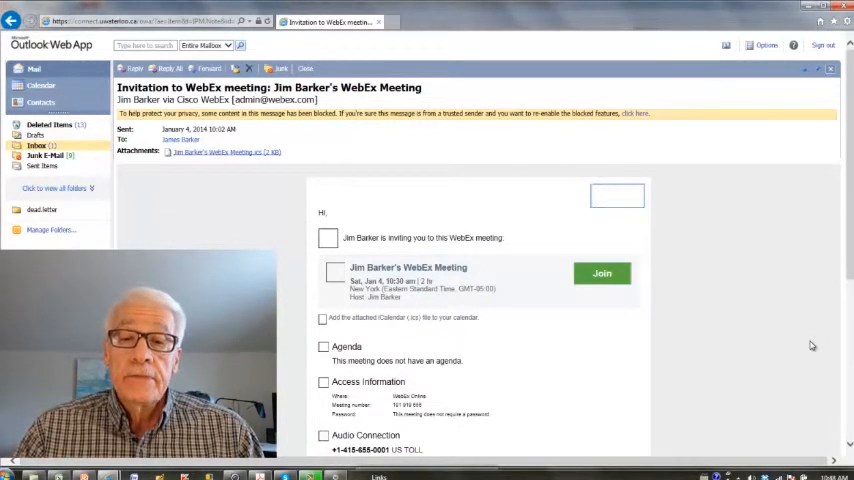
{"action": "mouse_move", "coordinate": [757, 365]}
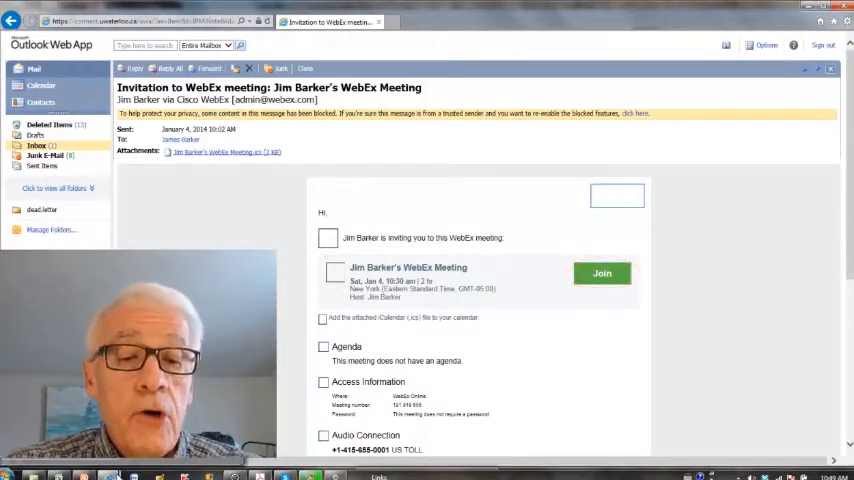
- In the browser on webex.com, open Attend a Meeting with meeting number 191919656 entered
{"action": "left_click", "coordinate": [601, 273]}
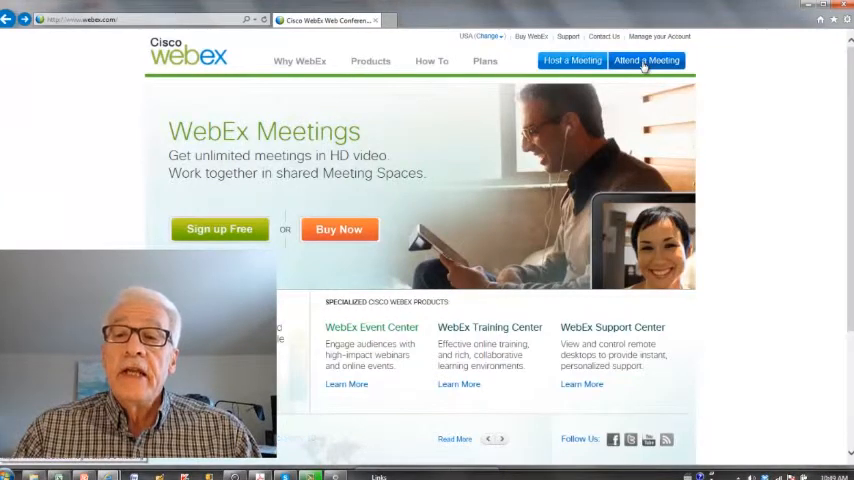
{"action": "left_click", "coordinate": [646, 60]}
{"action": "type", "text": "191919656"}
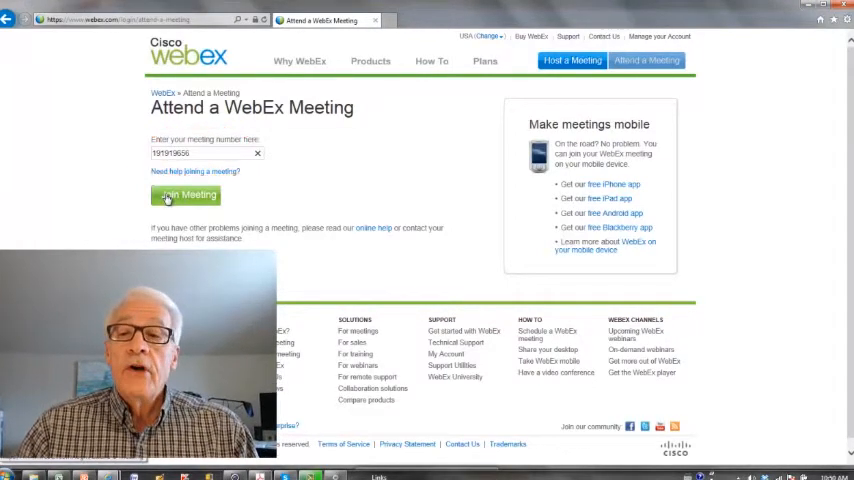
- Join meeting 191919656 as a guest, changing the display name to 'Joe'
{"action": "left_click", "coordinate": [186, 195]}
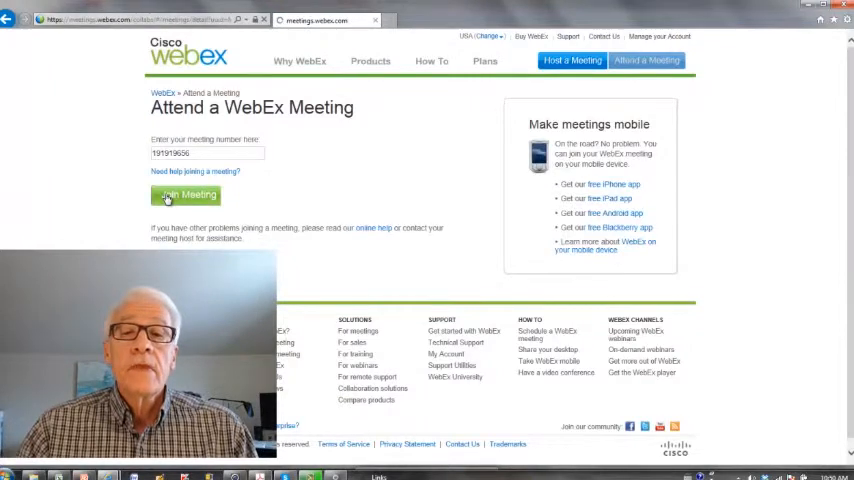
{"action": "left_click", "coordinate": [186, 194]}
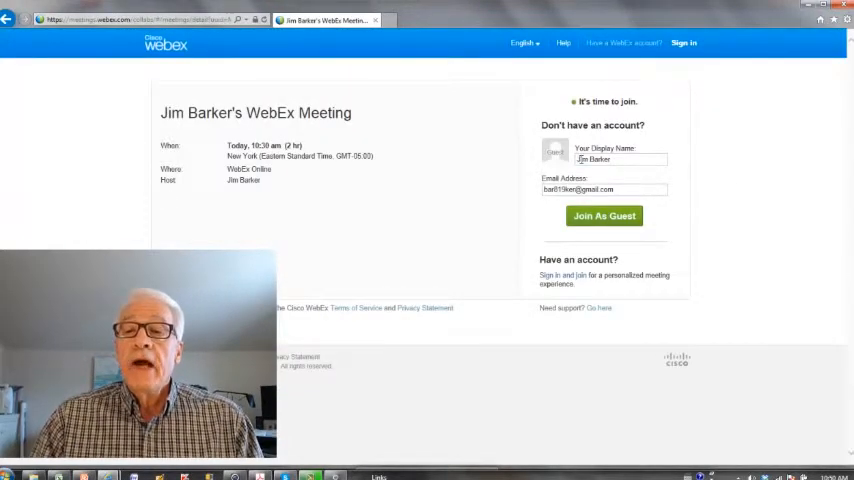
{"action": "double_click", "coordinate": [595, 160]}
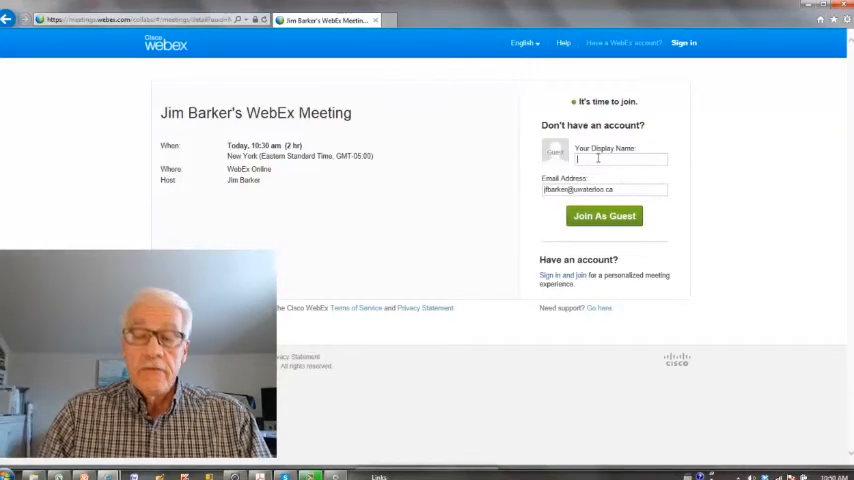
{"action": "type", "text": "Joe"}
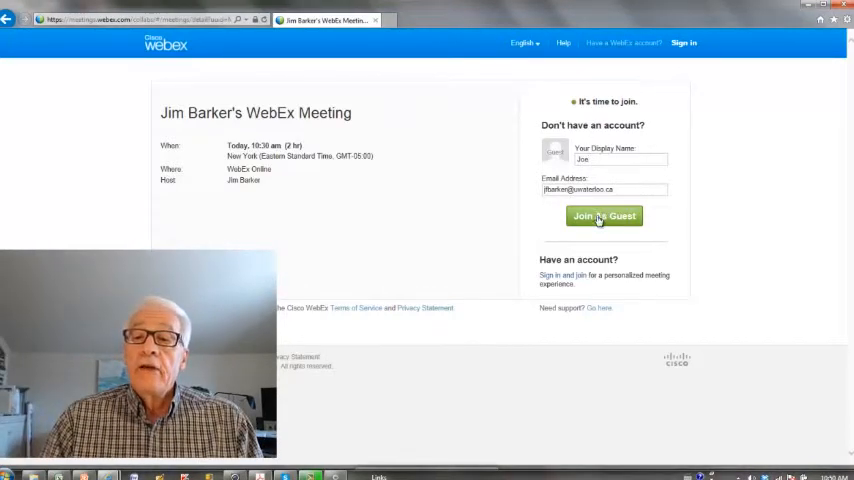
{"action": "left_click", "coordinate": [604, 216]}
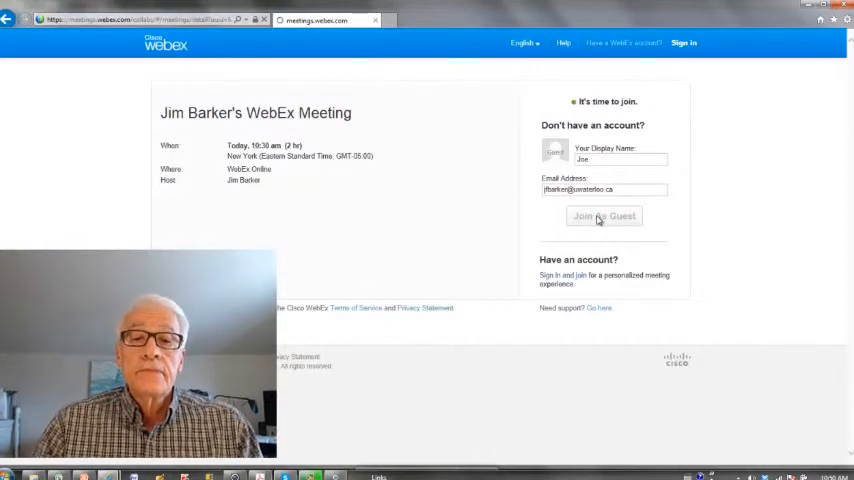
{"action": "left_click", "coordinate": [604, 216]}
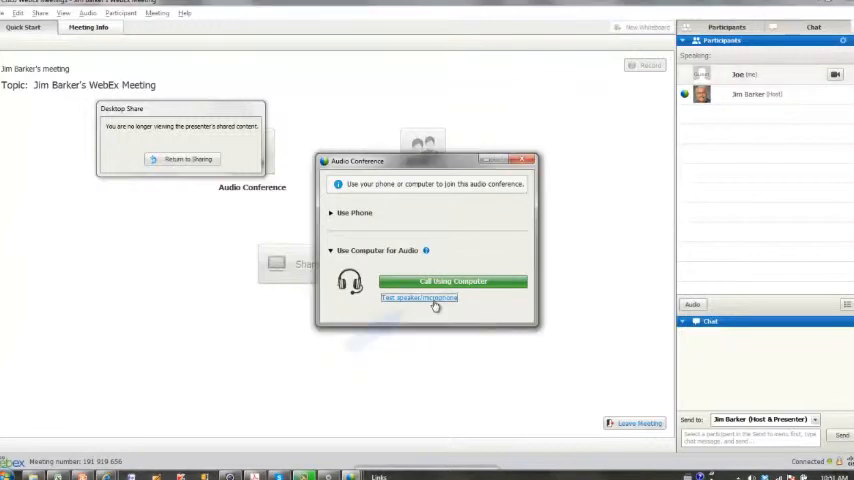
- Play a speaker test sound, then connect to audio with Call Using Computer
{"action": "left_click", "coordinate": [418, 298]}
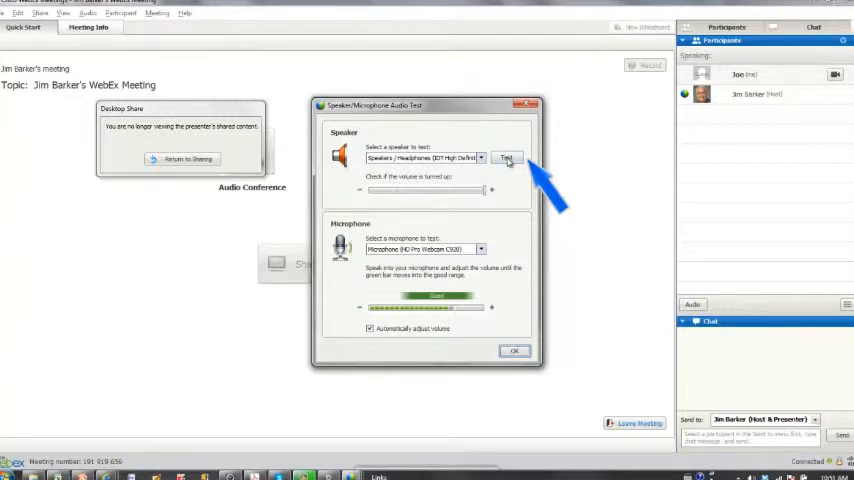
{"action": "left_click", "coordinate": [507, 158]}
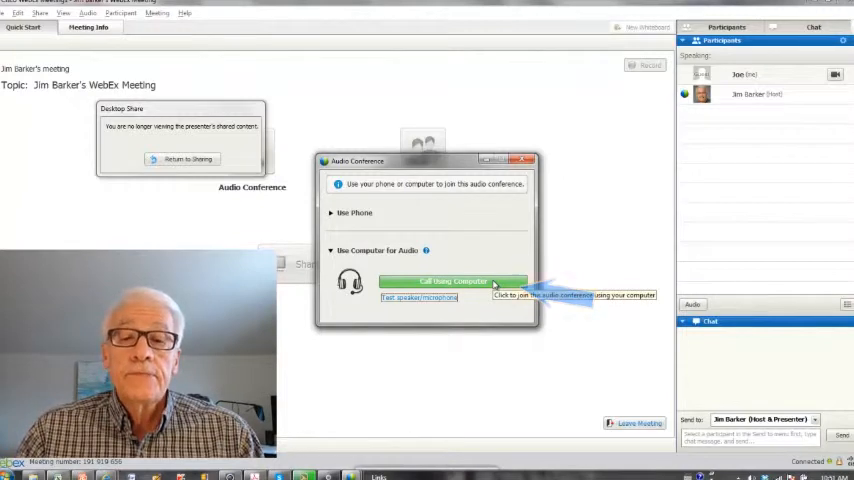
{"action": "left_click", "coordinate": [452, 281]}
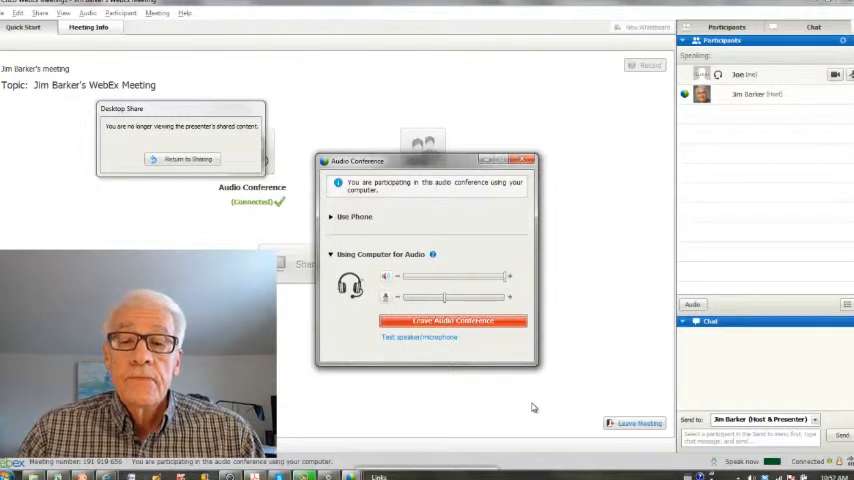
- Close the Audio Conference dialog once computer audio shows connected
{"action": "left_click", "coordinate": [528, 160]}
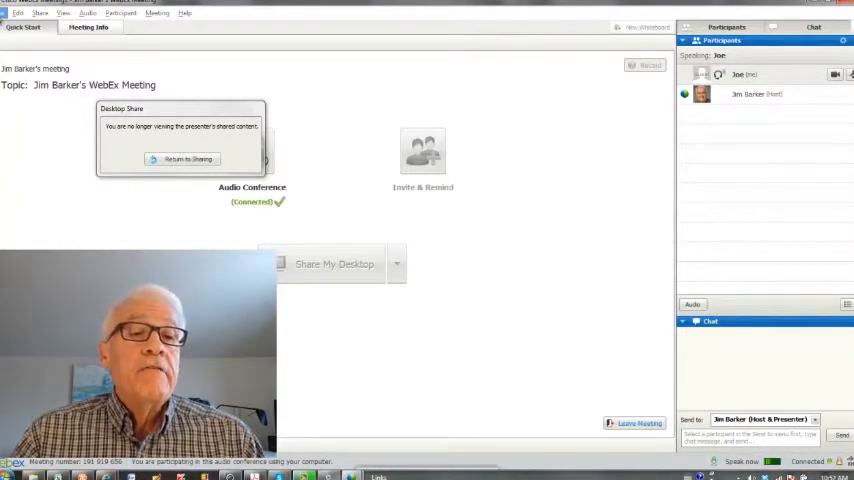
{"action": "left_click", "coordinate": [18, 13]}
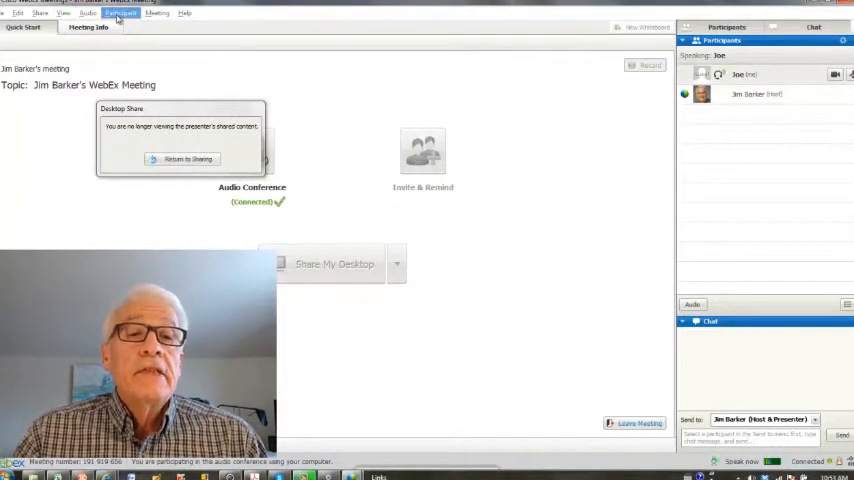
{"action": "left_click", "coordinate": [120, 13]}
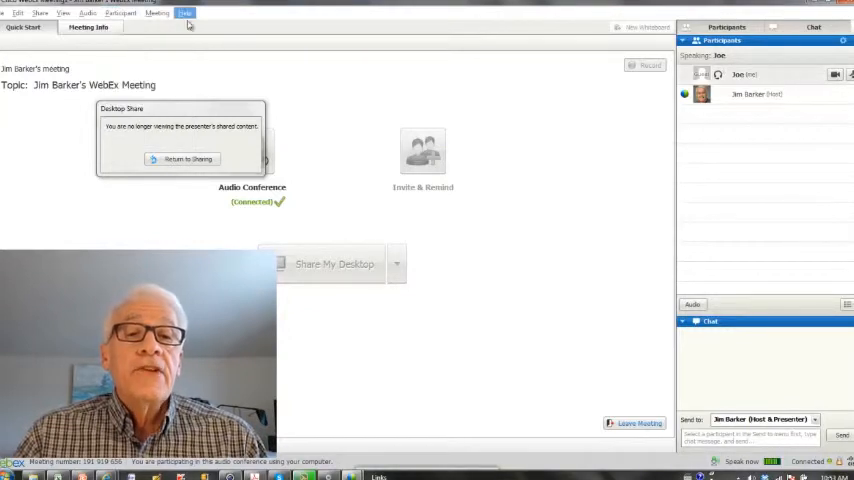
{"action": "left_click", "coordinate": [157, 13]}
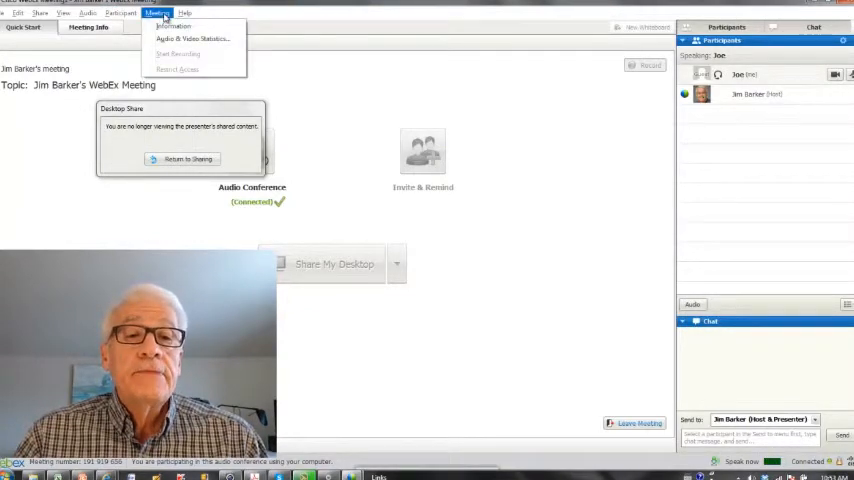
{"action": "left_click", "coordinate": [156, 13]}
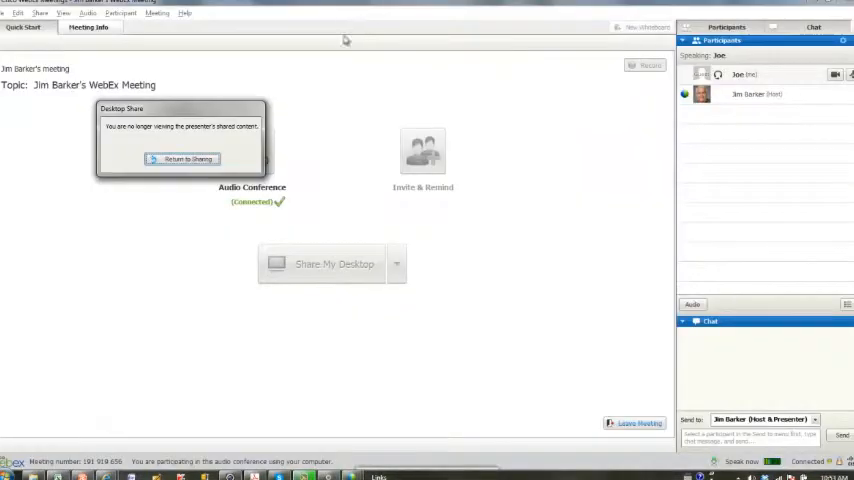
- Return to the shared Organic Contaminants slide and bring up the chat panel
{"action": "left_click", "coordinate": [181, 159]}
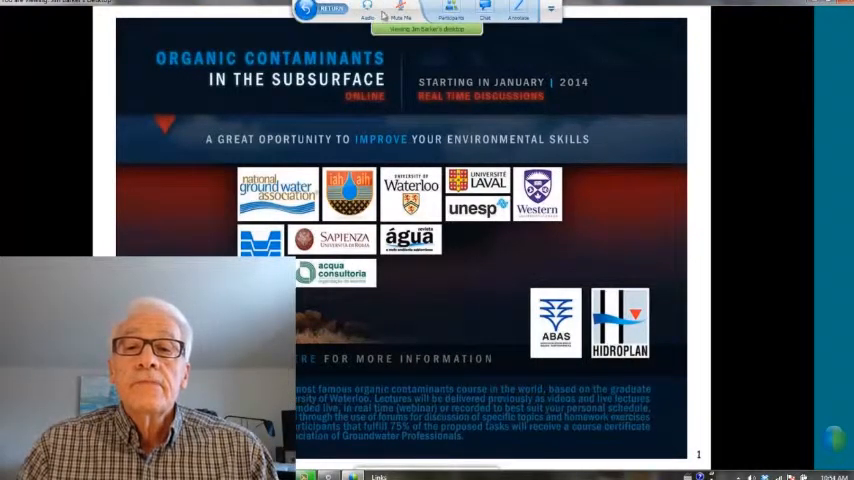
{"action": "left_click", "coordinate": [401, 10]}
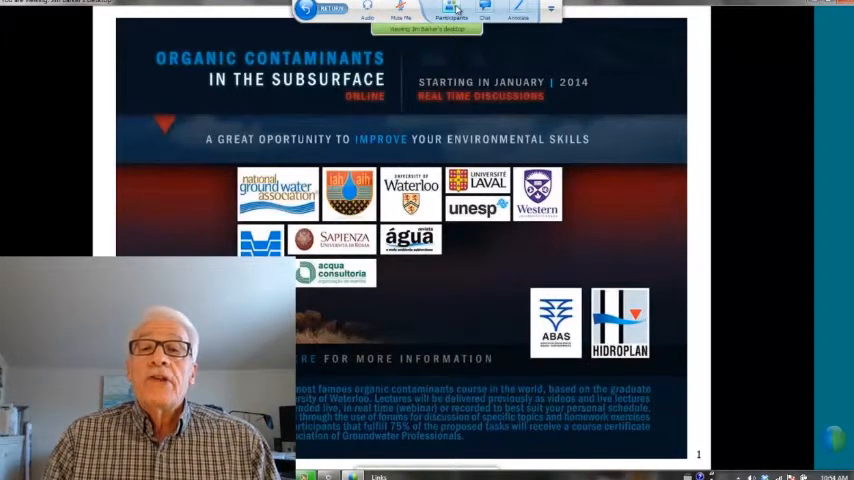
{"action": "left_click", "coordinate": [451, 12]}
{"action": "type", "text": "I ma her, joe"}
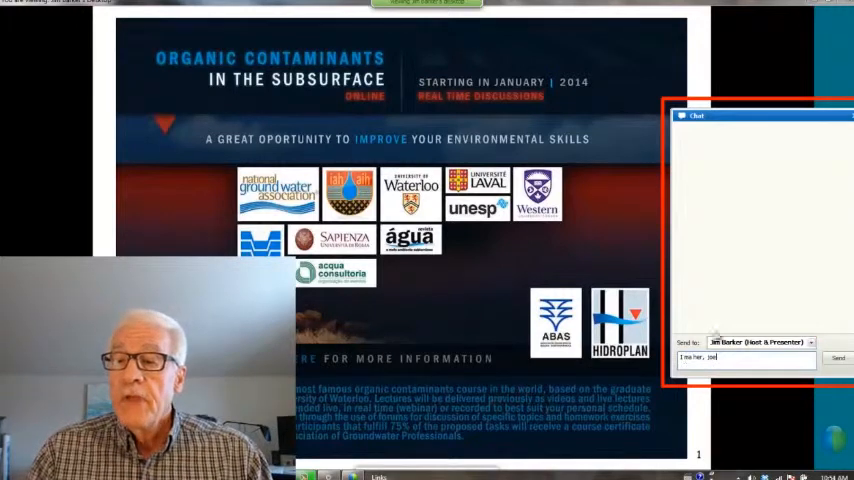
{"action": "left_click", "coordinate": [838, 359]}
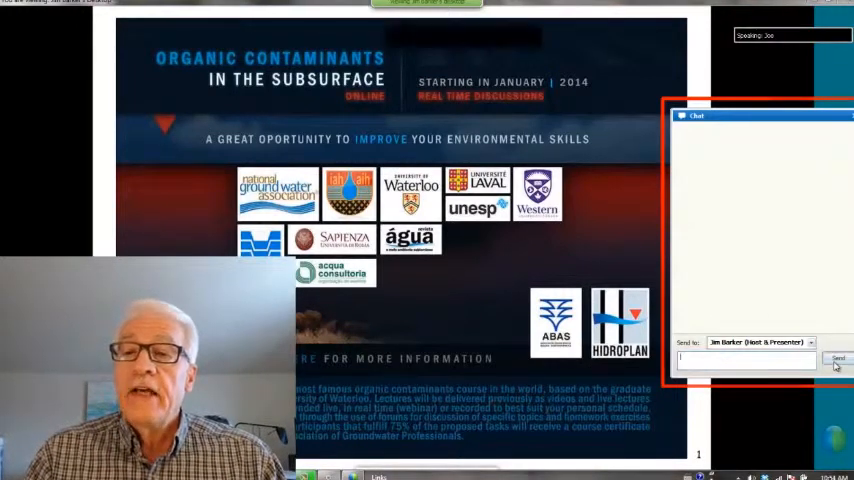
{"action": "left_click", "coordinate": [838, 358]}
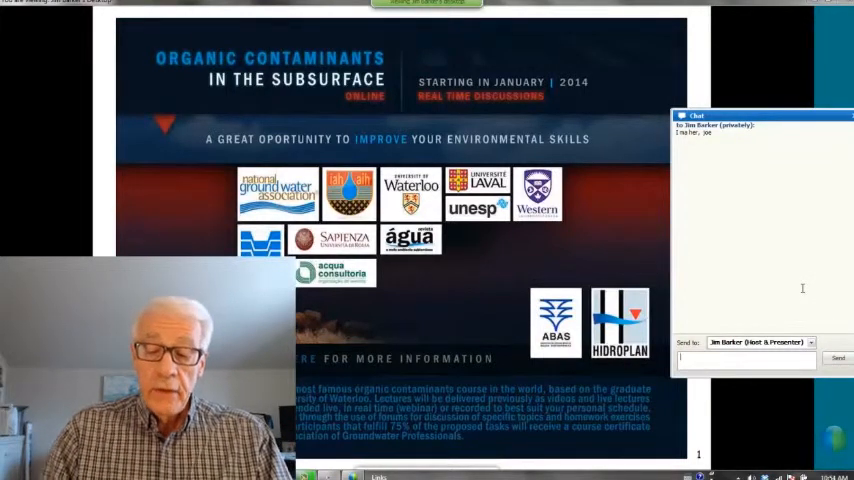
{"action": "type", "text": "I am still here, Joe"}
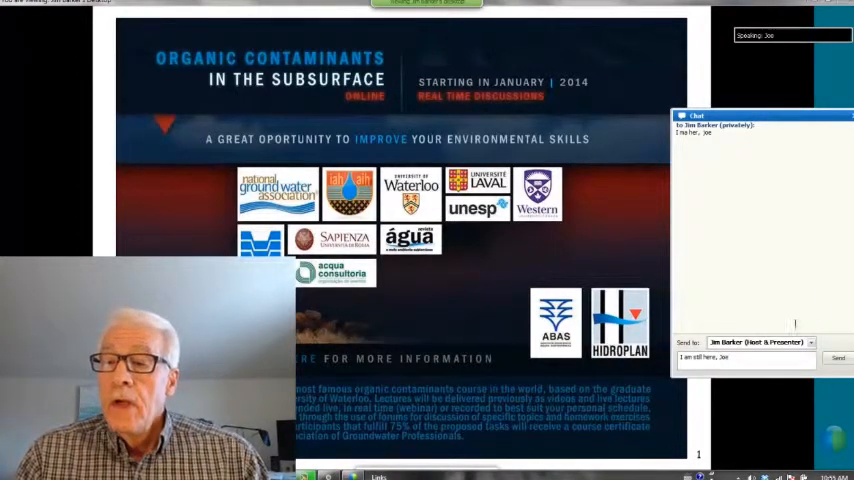
{"action": "left_click", "coordinate": [810, 342]}
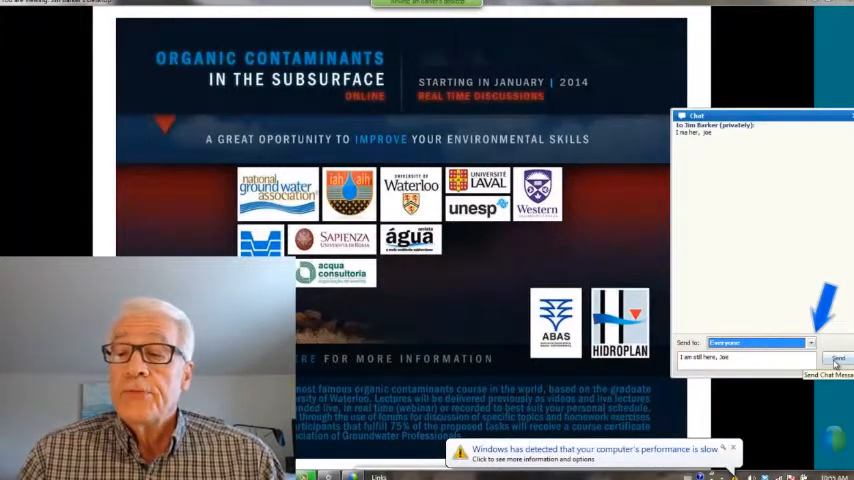
{"action": "left_click", "coordinate": [838, 359]}
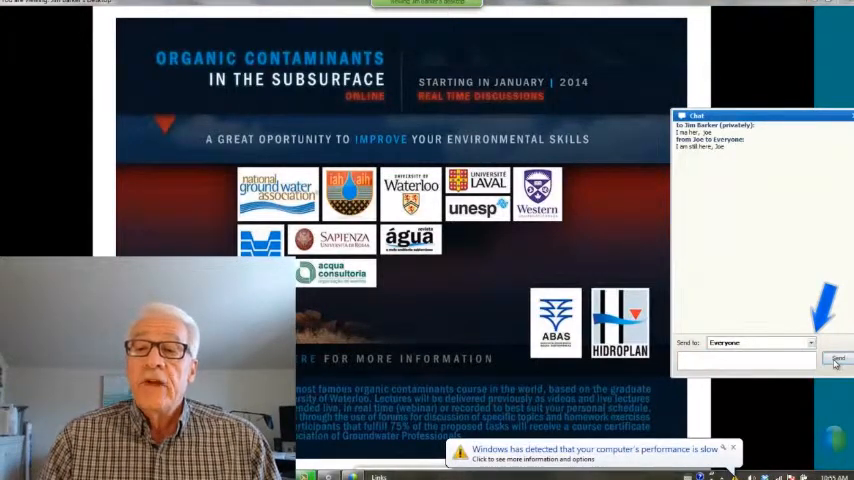